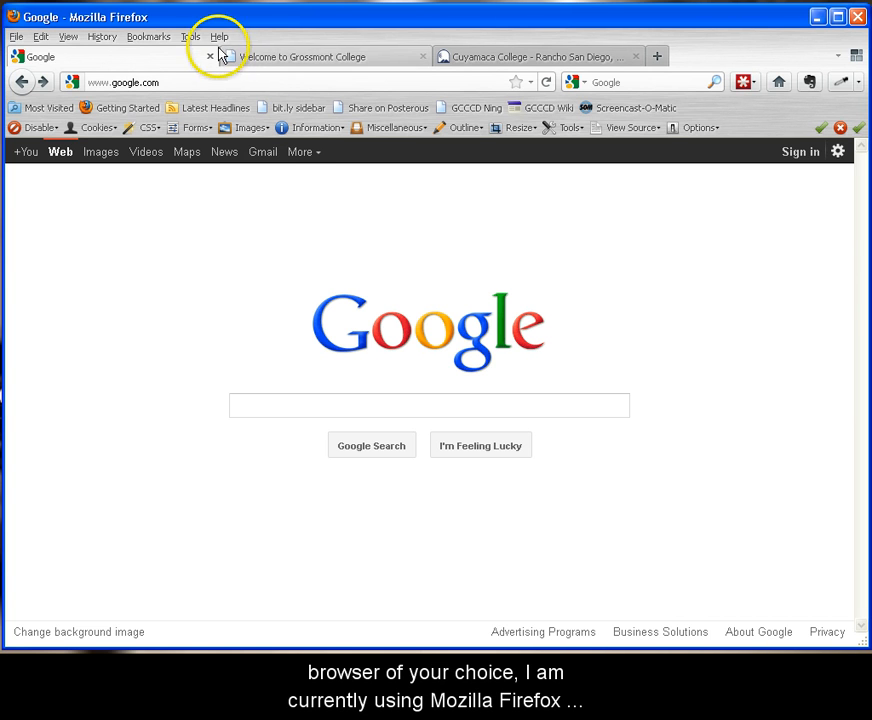
# Step: Enter the GCCCD district Blackboard address in the Firefox address bar to reach the login page
pyautogui.click(220, 36)
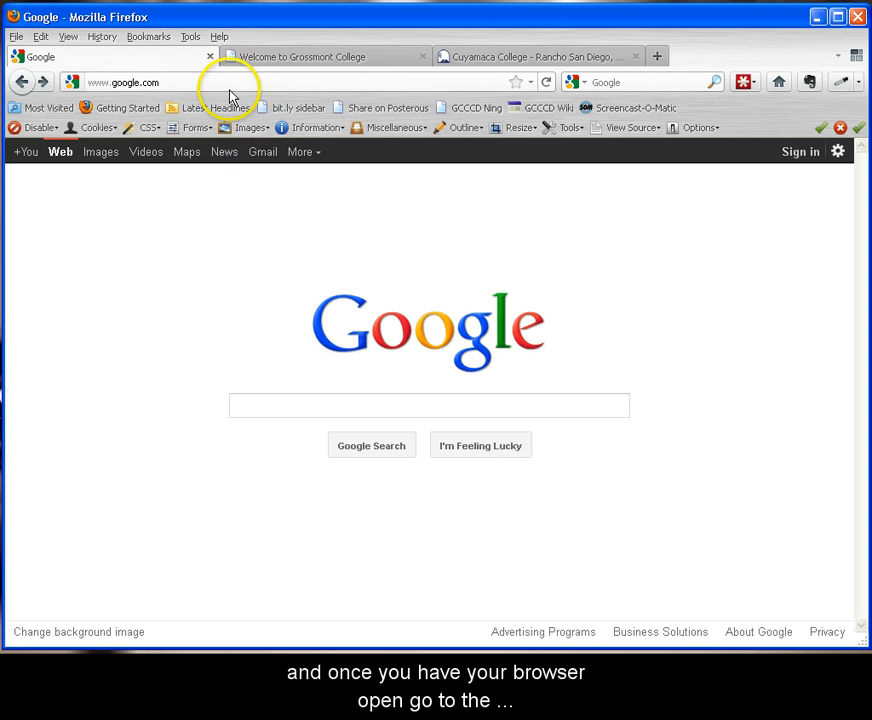
pyautogui.click(150, 82)
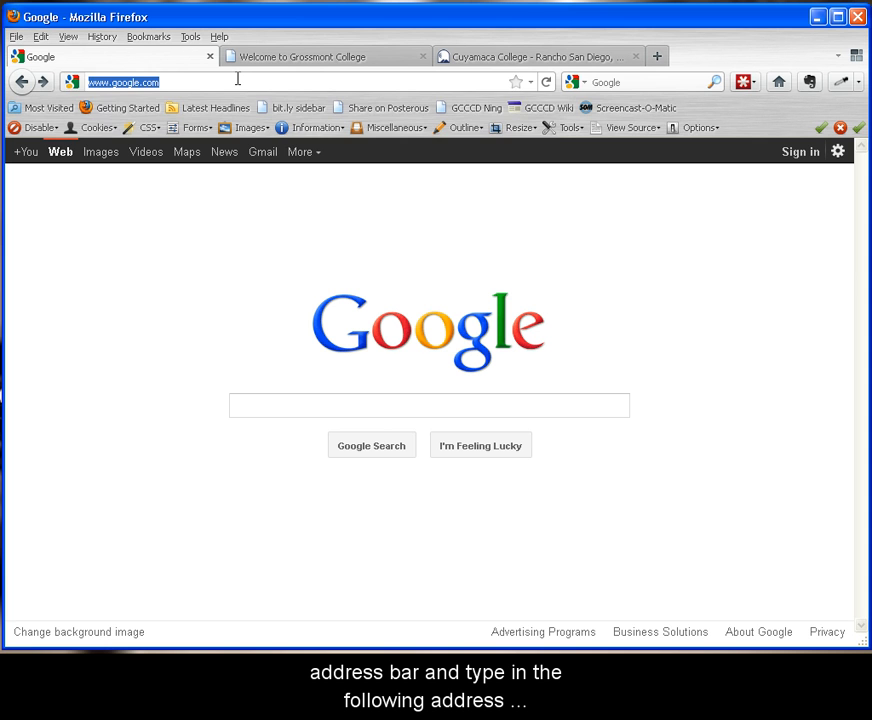
pyautogui.write('gcccd.blackboard.com/webapps/login/')
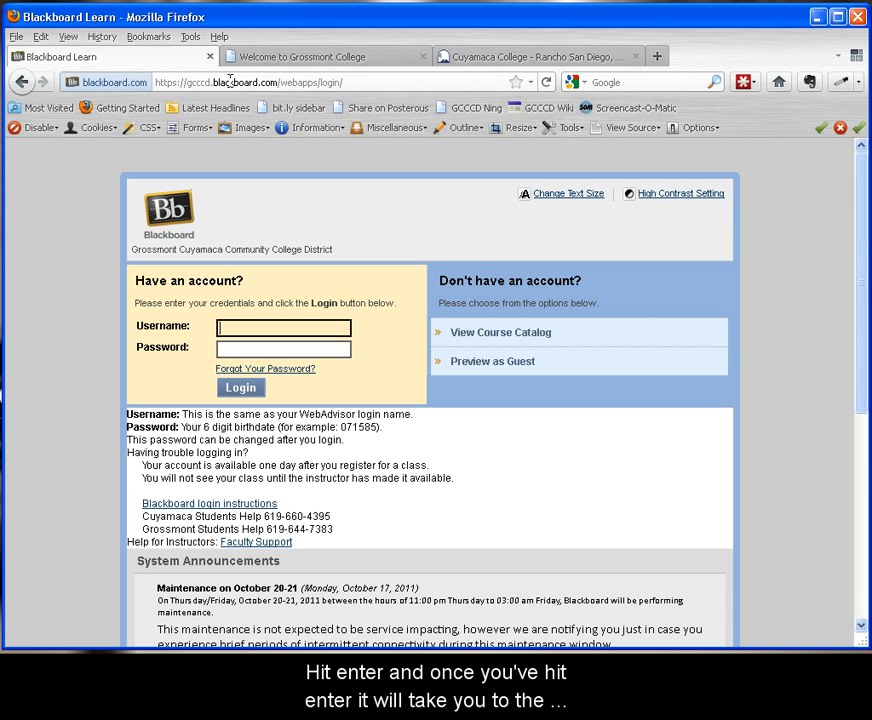
pyautogui.moveTo(88, 224)
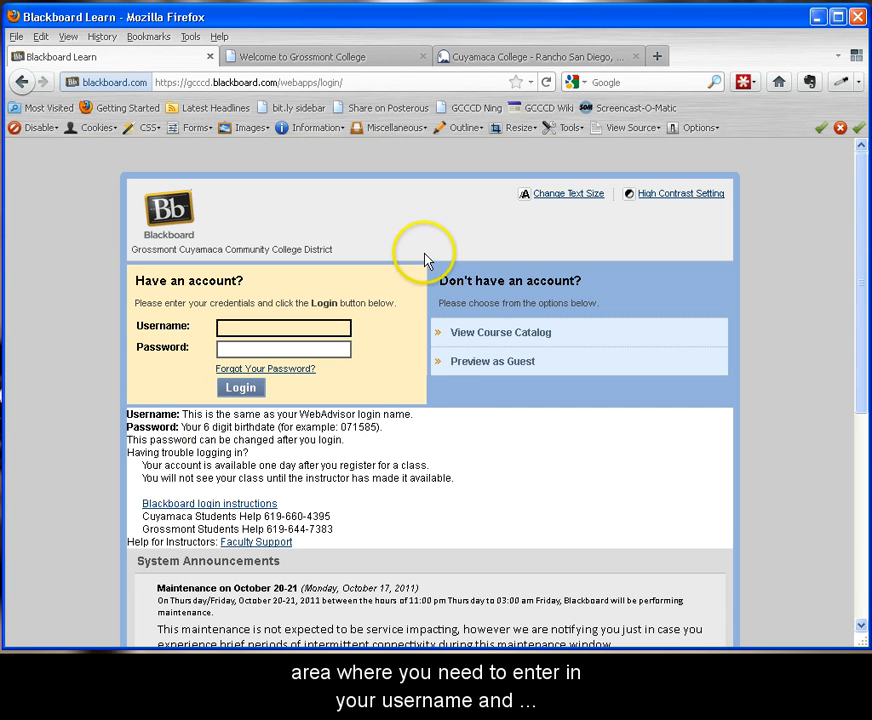
pyautogui.moveTo(100, 262)
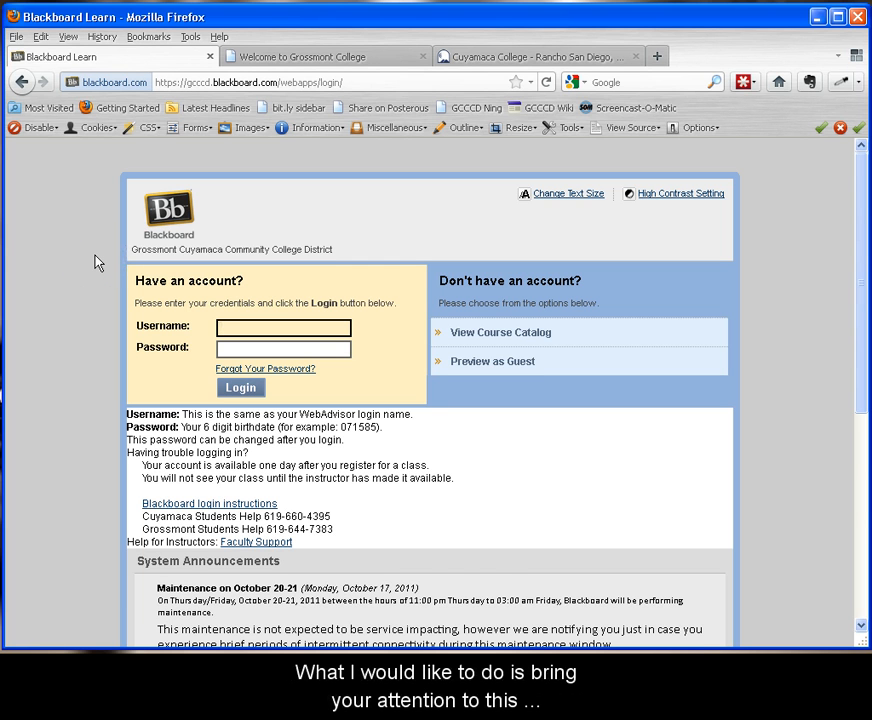
pyautogui.scroll(-3)
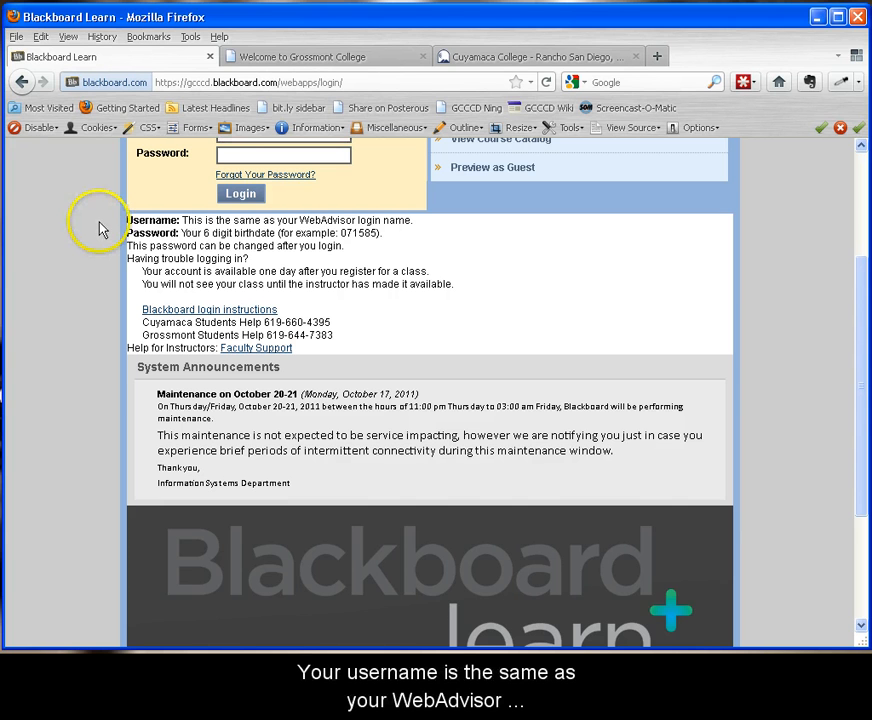
pyautogui.moveTo(126, 220); pyautogui.dragTo(260, 220)
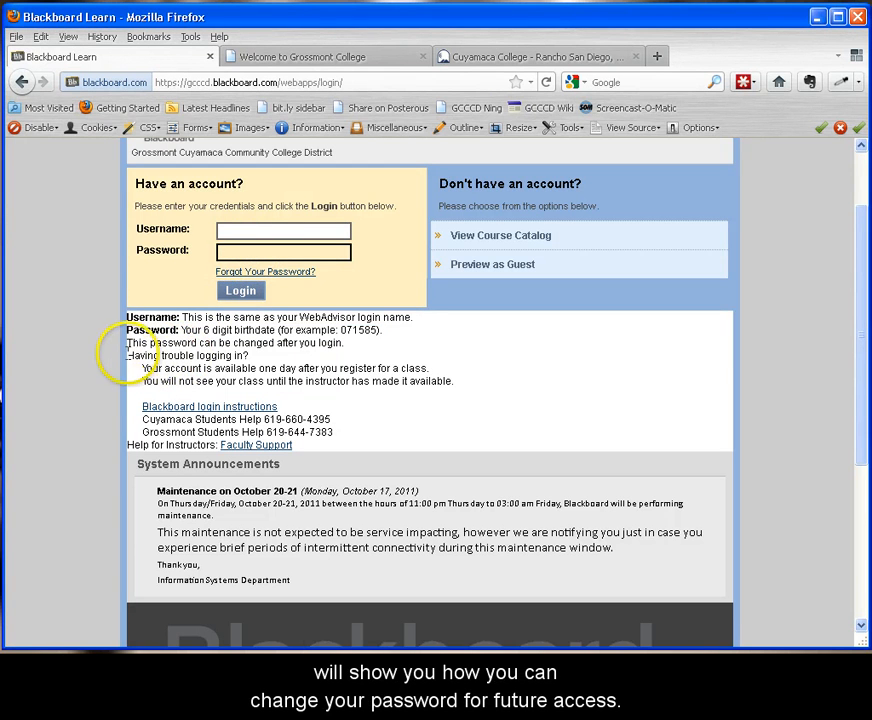
pyautogui.moveTo(116, 348)
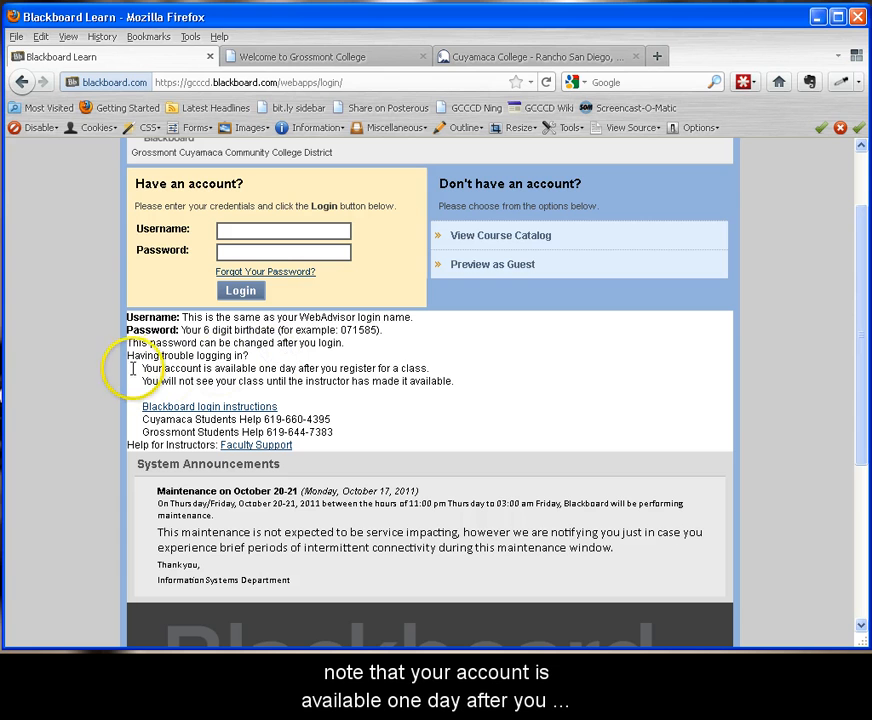
pyautogui.moveTo(142, 368); pyautogui.dragTo(428, 368)
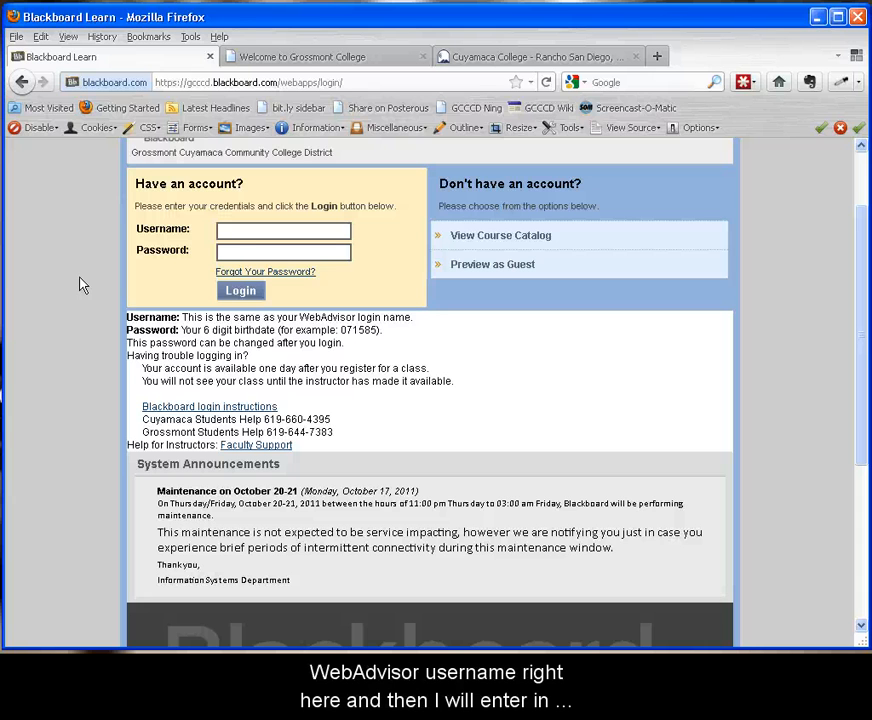
# Step: Sign in with the WebAdvisor username and birthdate password to reach the Welcome home page
pyautogui.write('chris.rodgers')
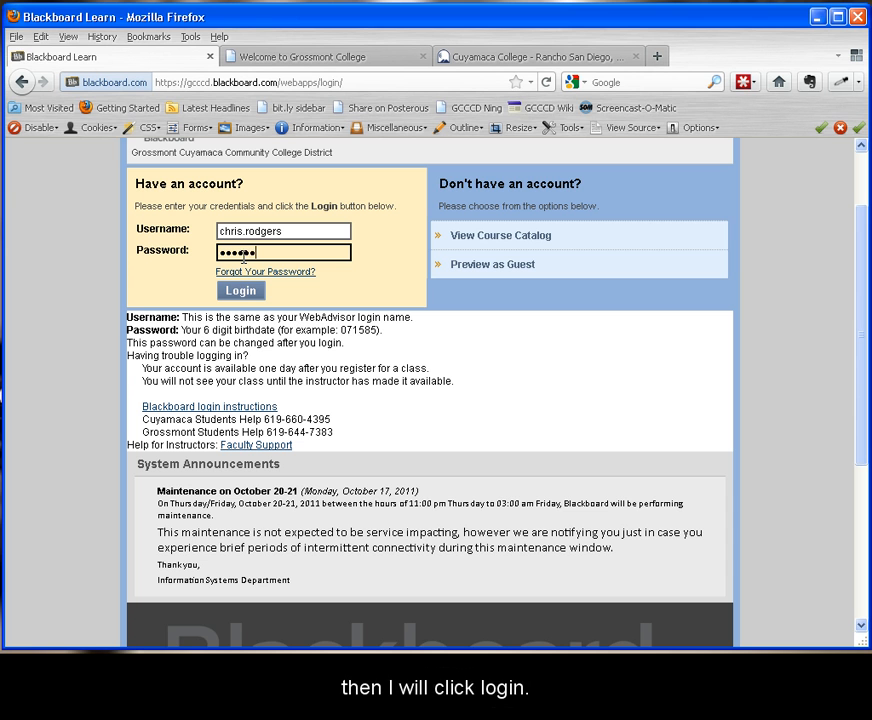
pyautogui.click(240, 290)
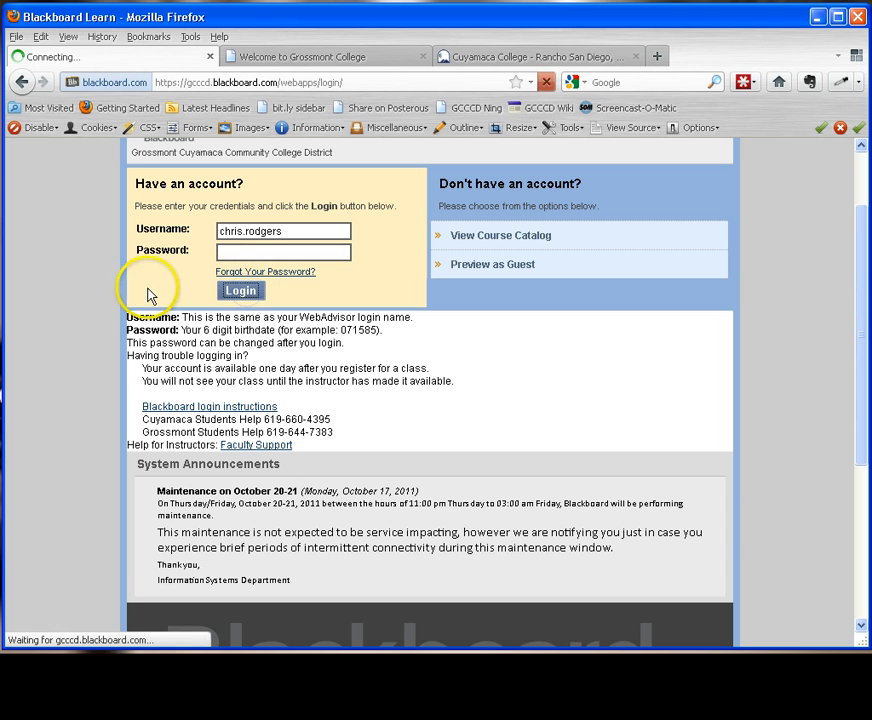
pyautogui.click(240, 290)
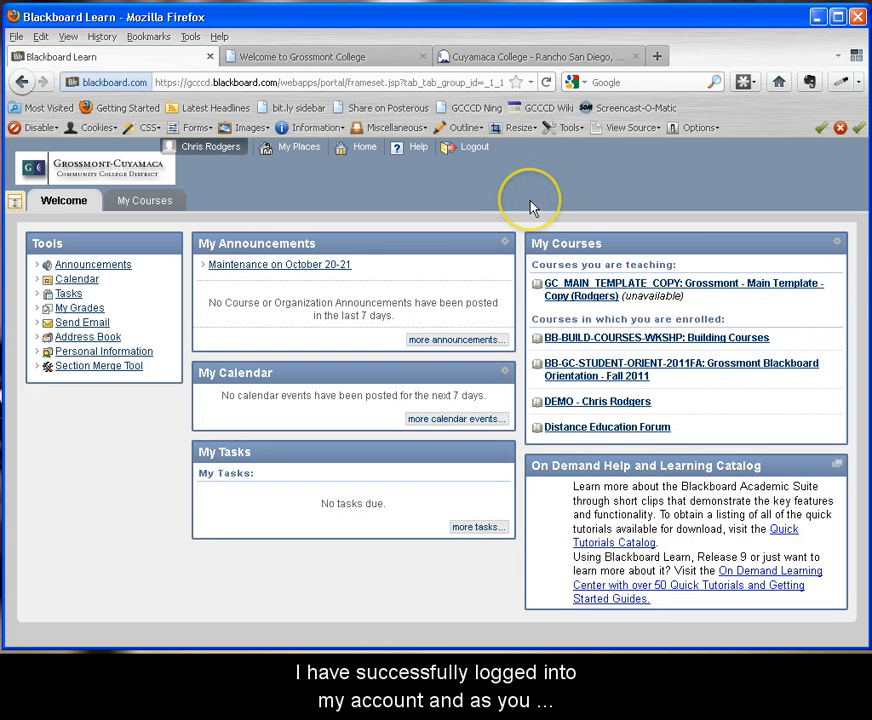
pyautogui.moveTo(530, 206)
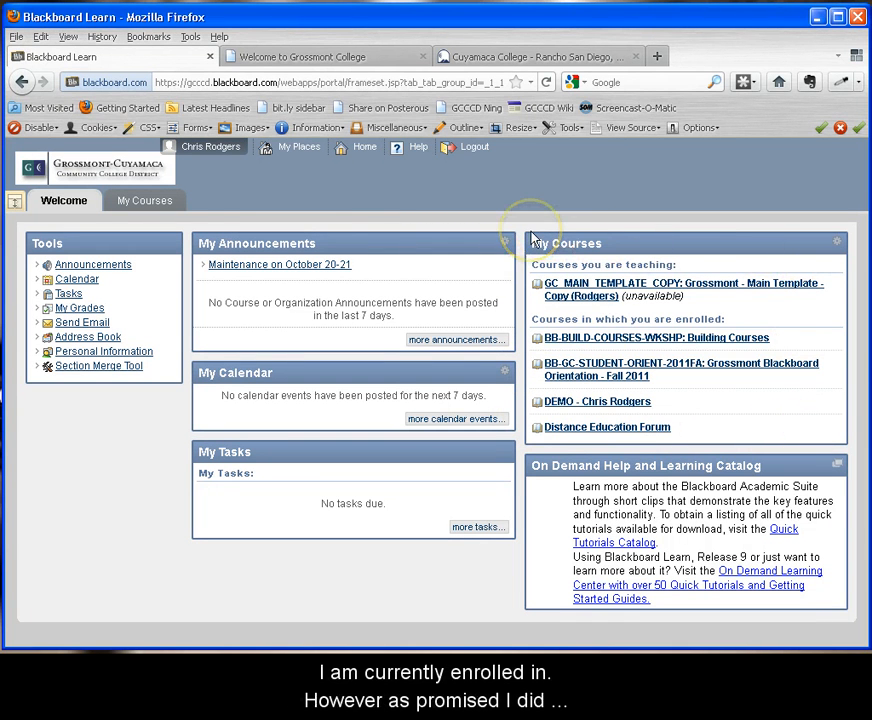
pyautogui.moveTo(200, 222)
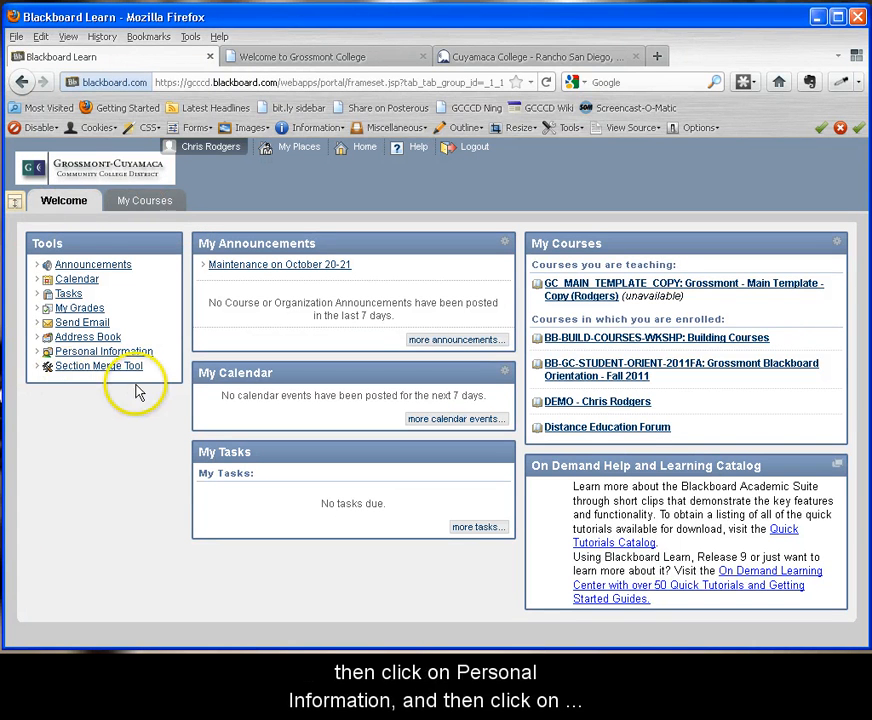
# Step: Change the account password via Personal Information > Change Password, then return to Welcome
pyautogui.click(104, 352)
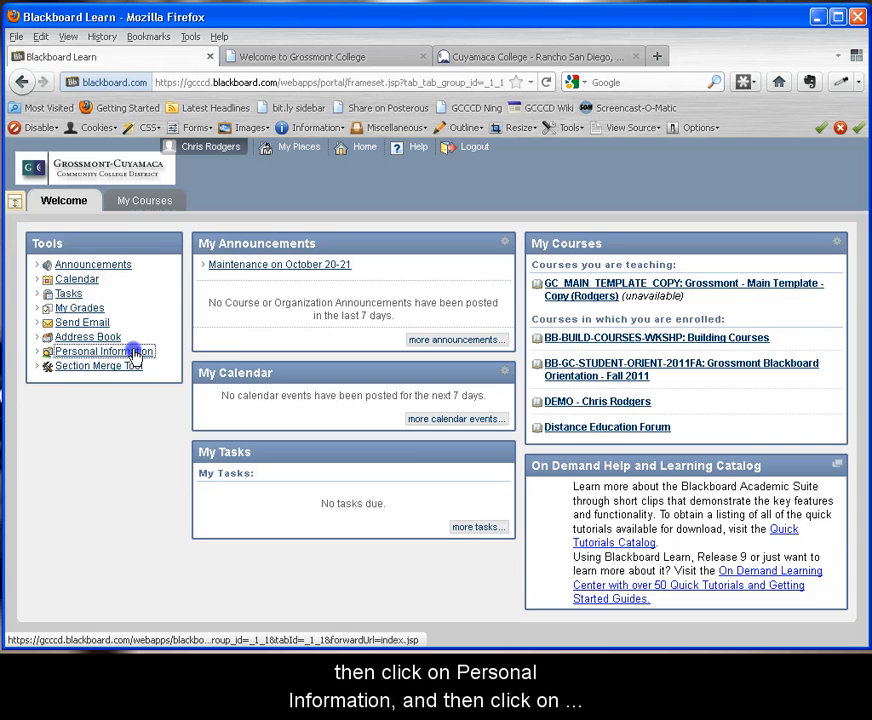
pyautogui.click(98, 352)
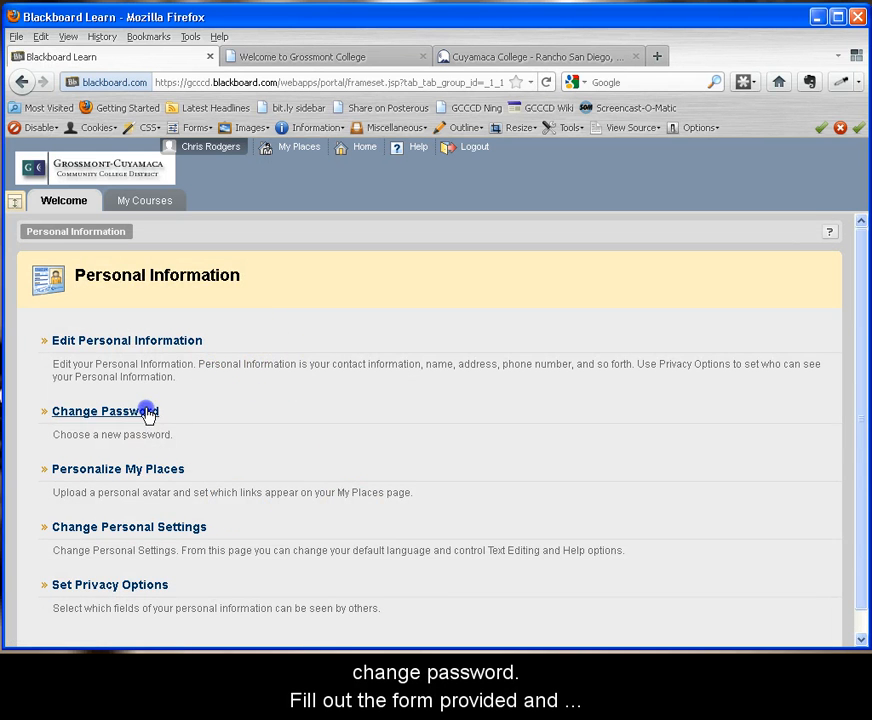
pyautogui.click(104, 412)
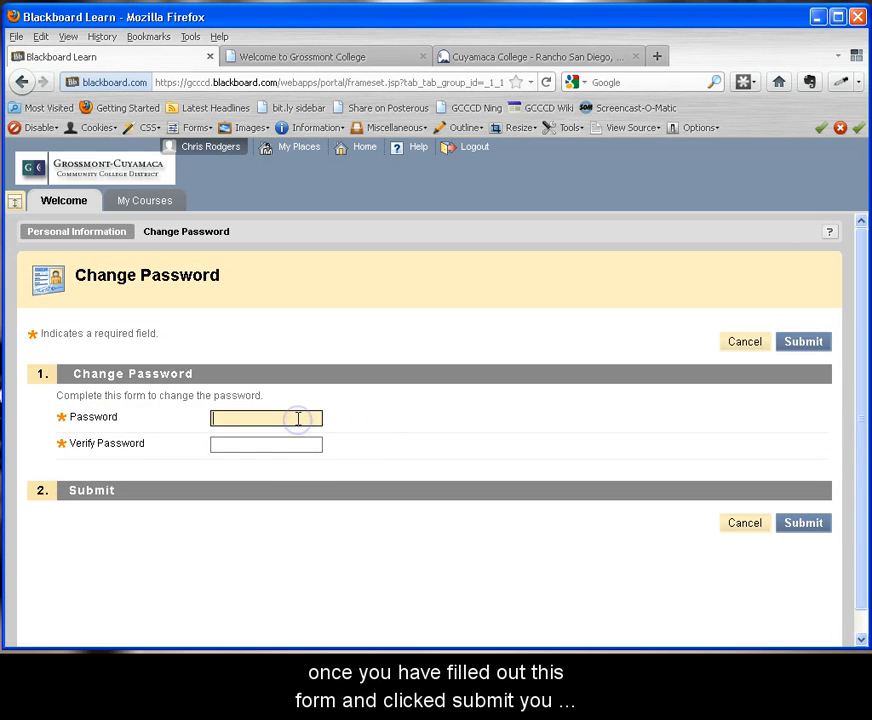
pyautogui.write('••••••')
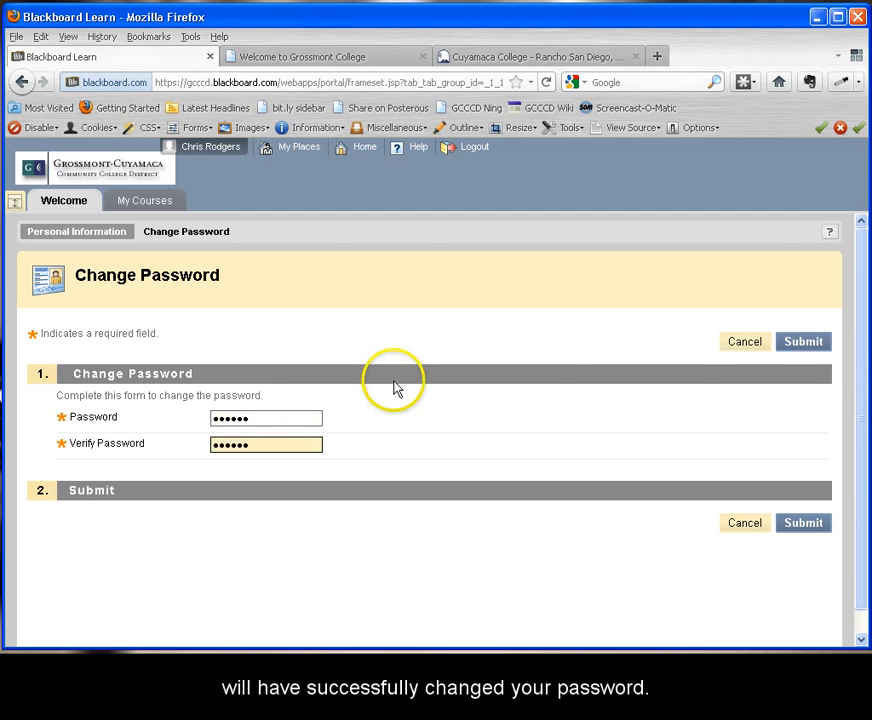
pyautogui.click(804, 340)
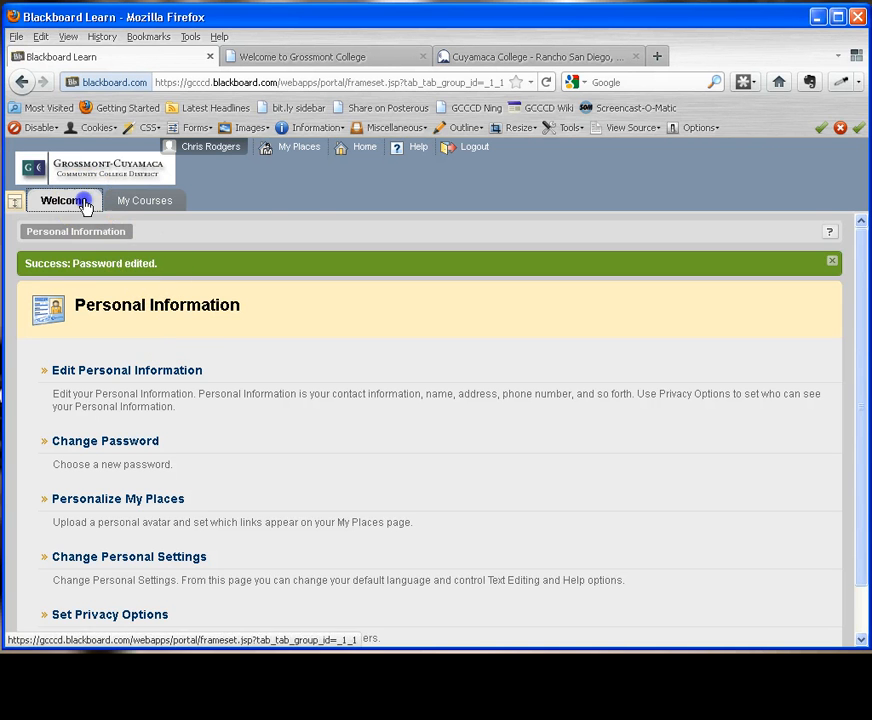
pyautogui.click(64, 200)
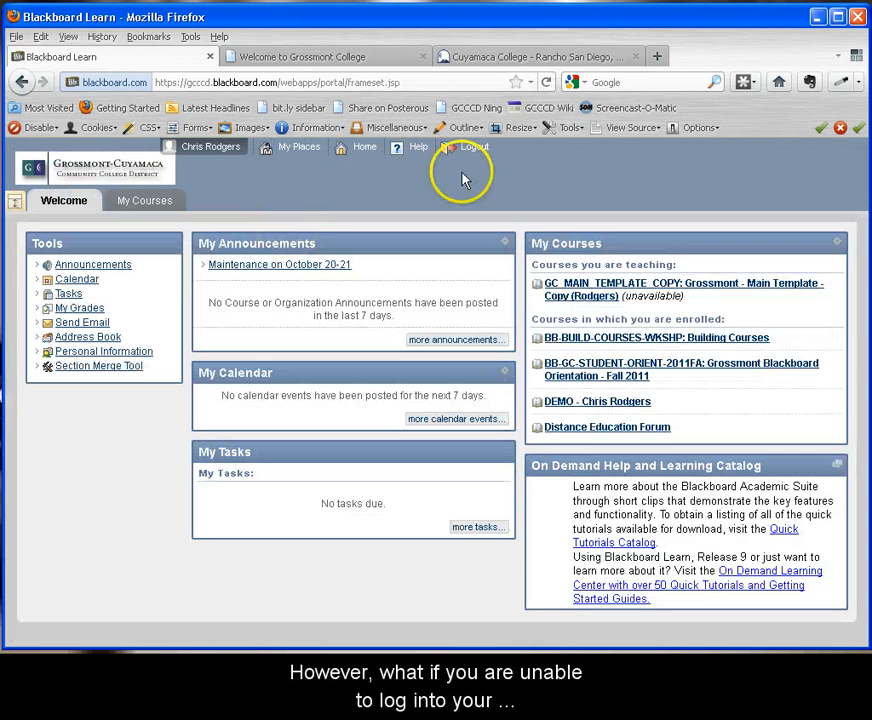
# Step: Log out and attempt a sign-in with invalid credentials, producing the could-not-login error
pyautogui.click(474, 146)
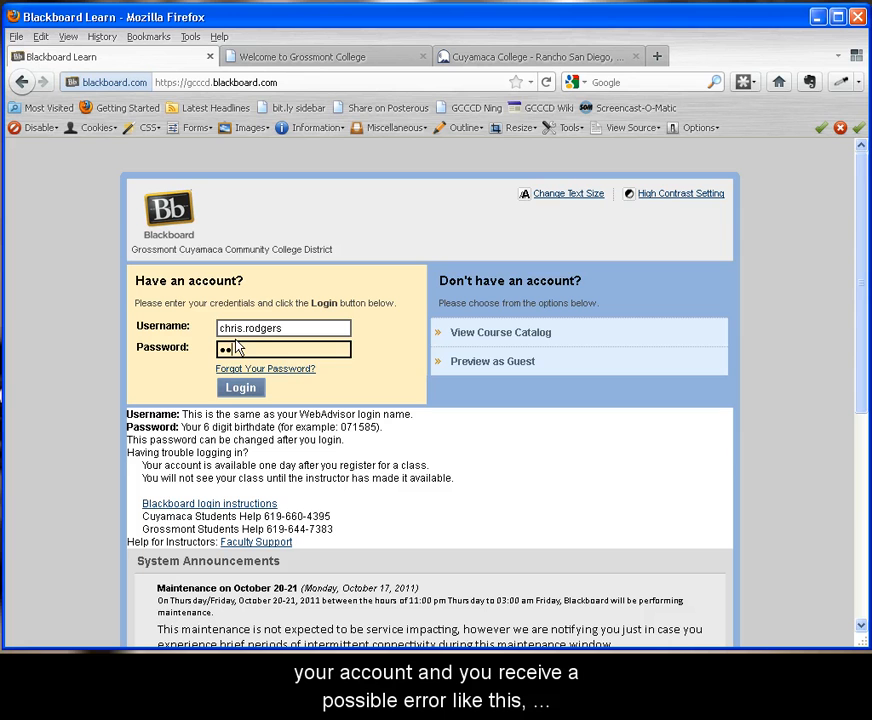
pyautogui.click(240, 388)
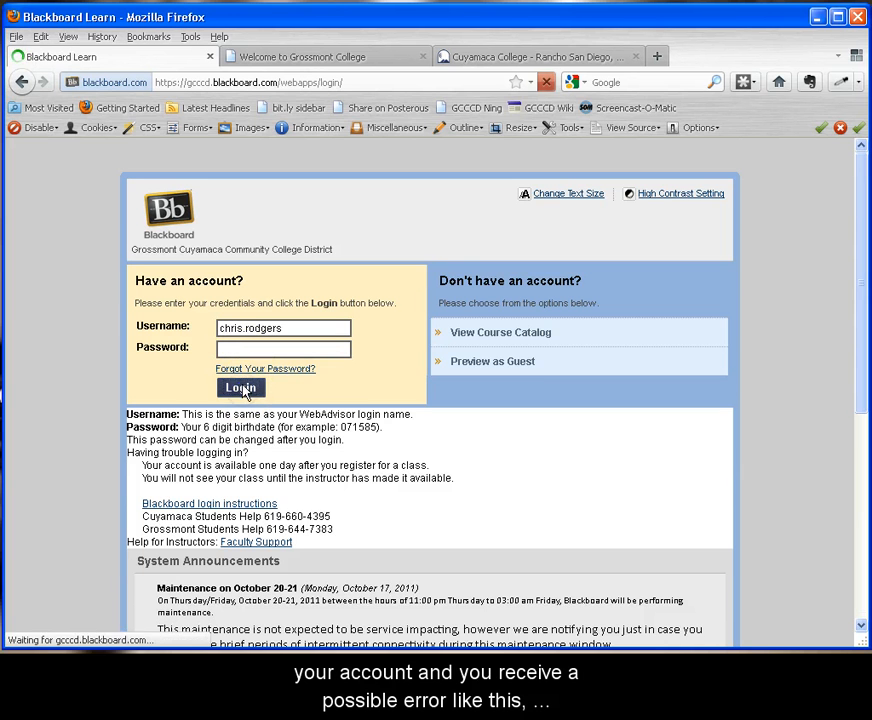
pyautogui.click(240, 388)
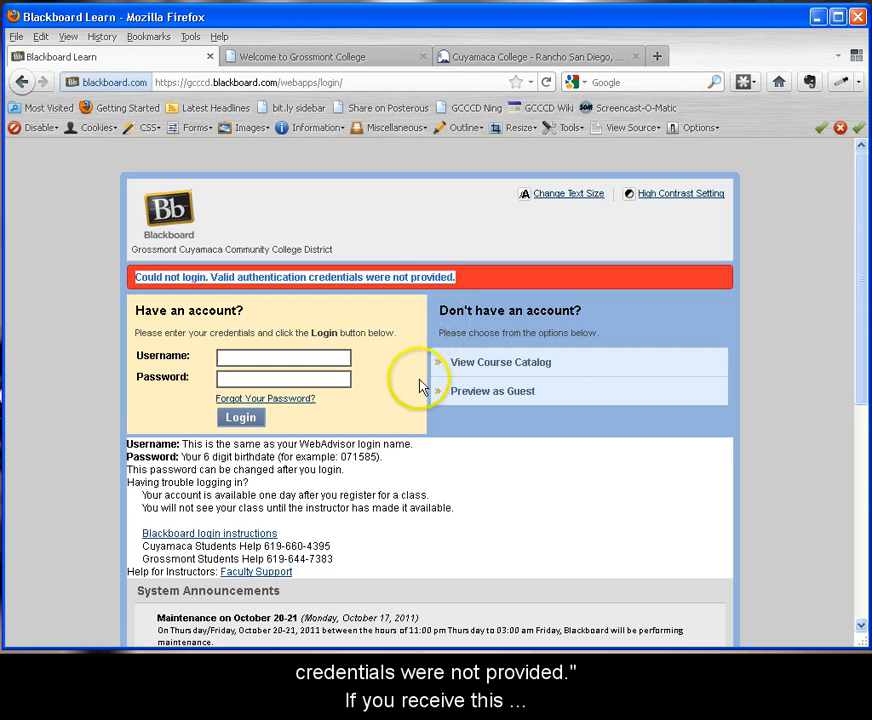
pyautogui.moveTo(430, 480)
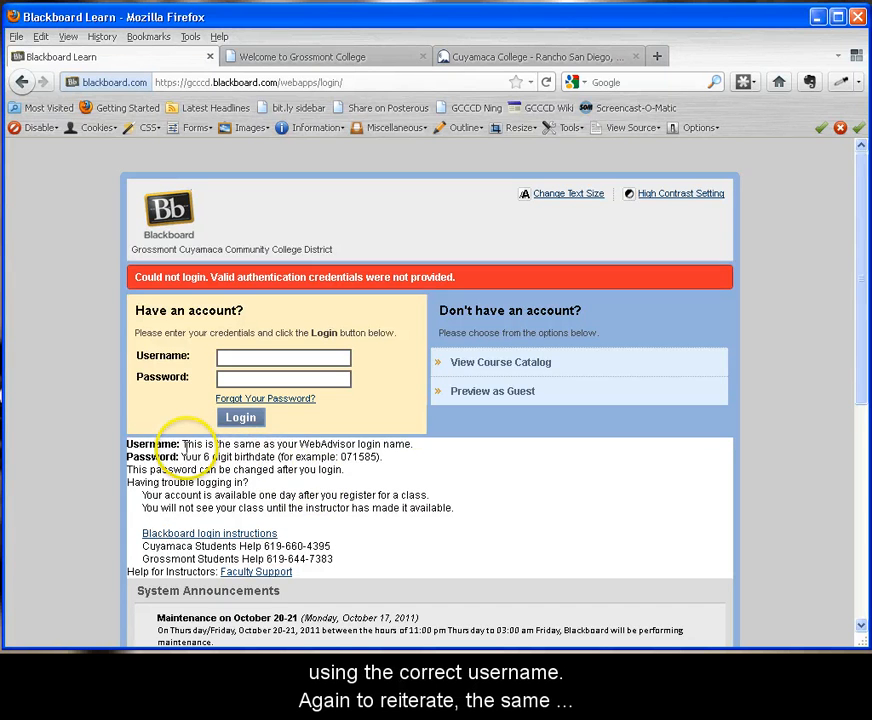
pyautogui.moveTo(180, 444); pyautogui.dragTo(412, 444)
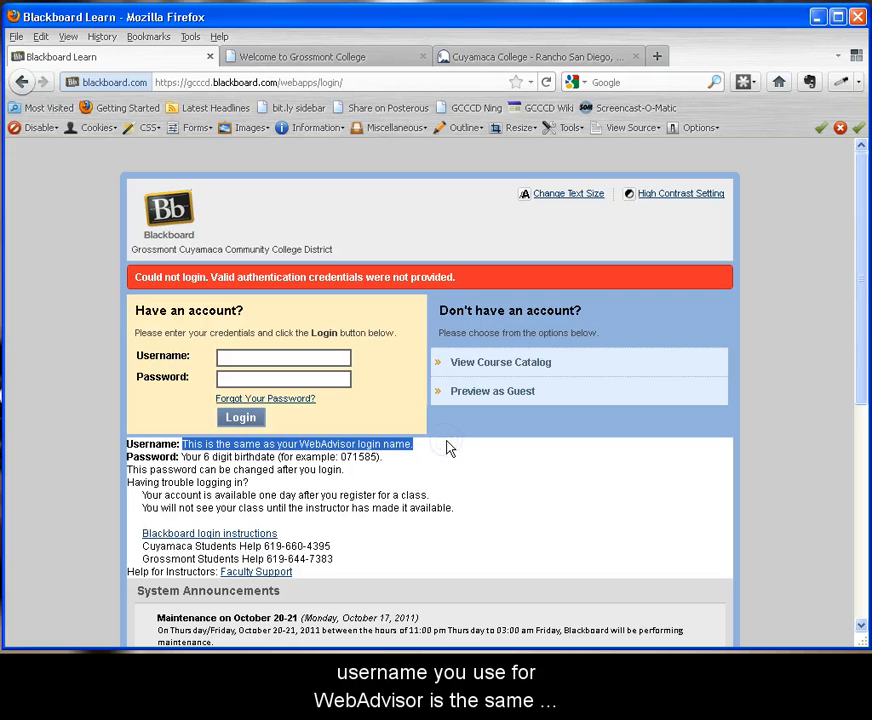
pyautogui.click(284, 356)
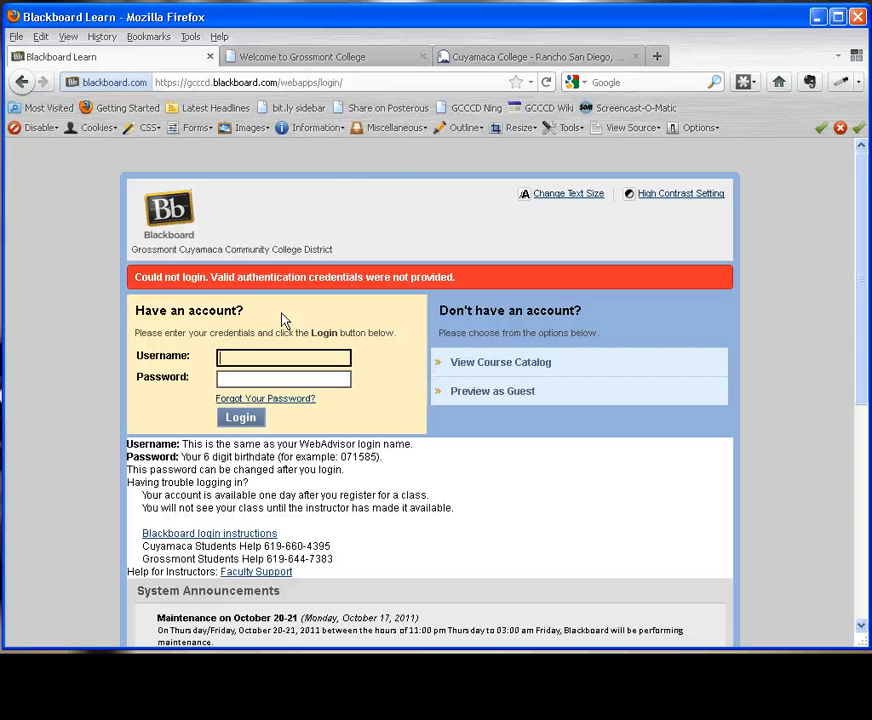
pyautogui.click(324, 56)
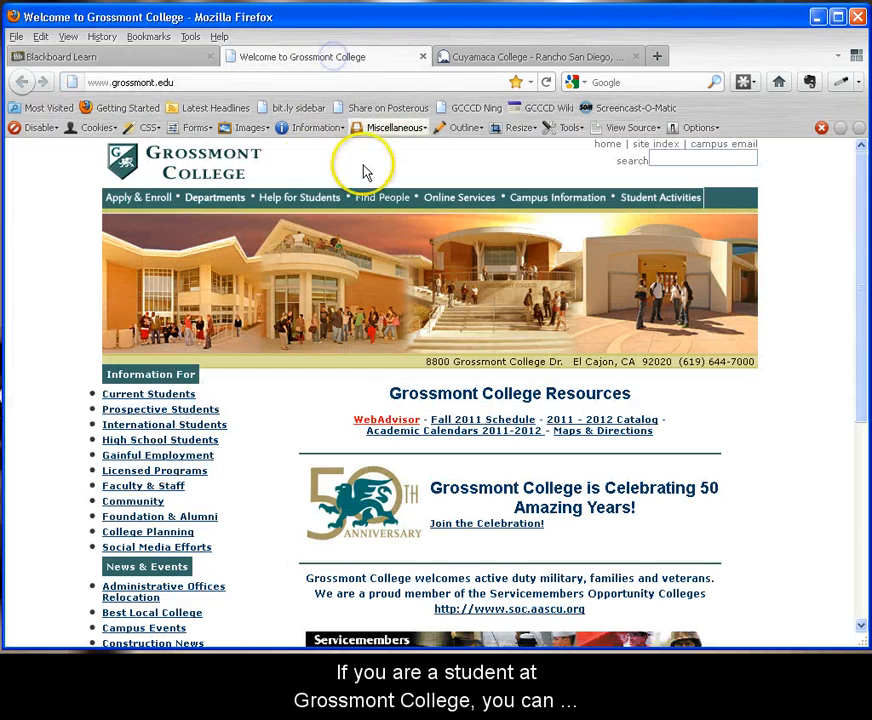
pyautogui.moveTo(296, 164)
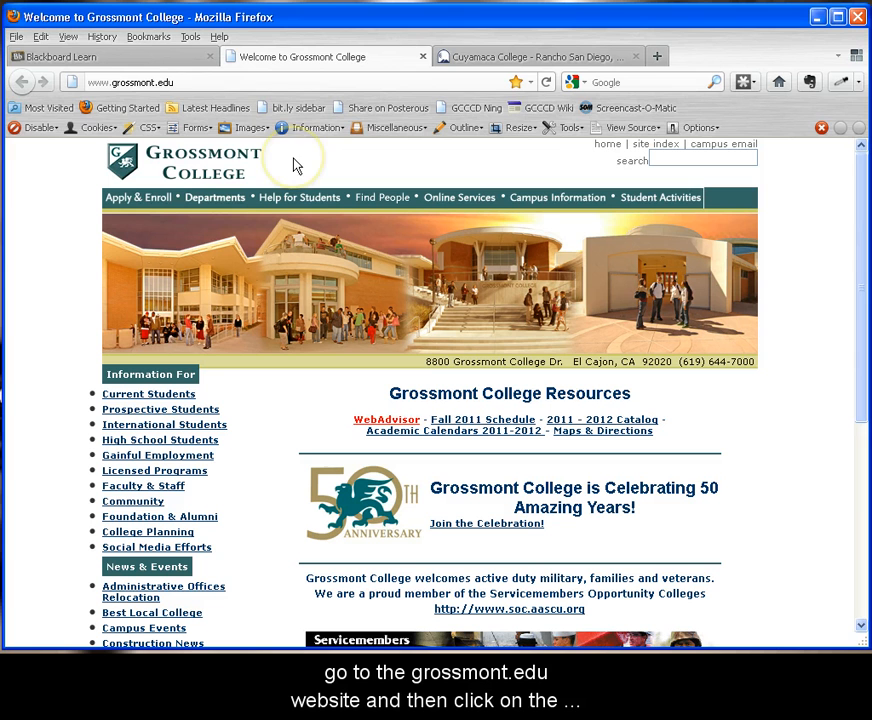
# Step: Point out the grossmont.edu address and its WebAdvisor link, closing the loading page
pyautogui.click(132, 82)
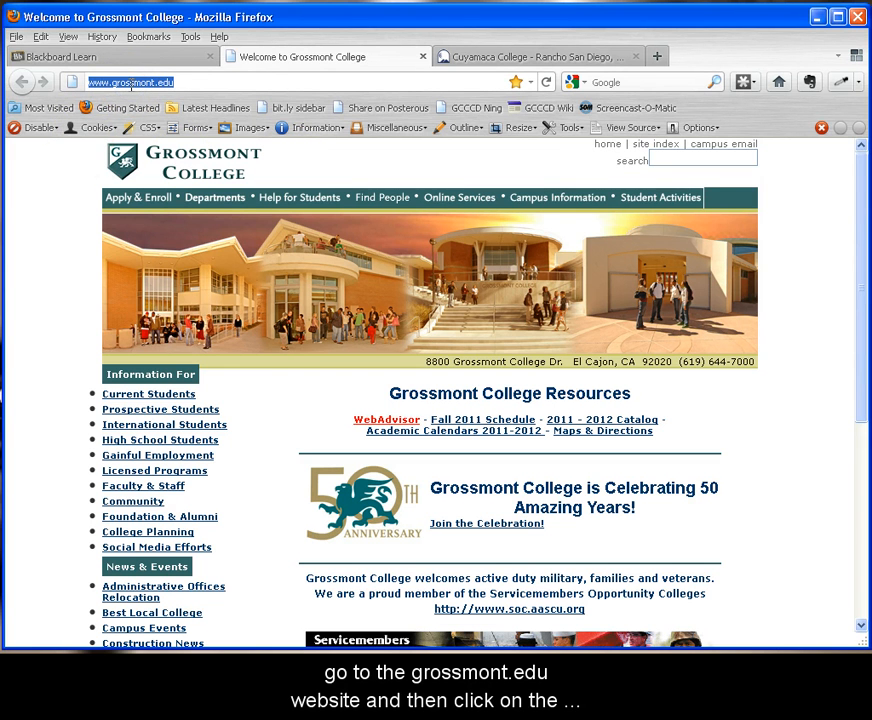
pyautogui.moveTo(384, 420)
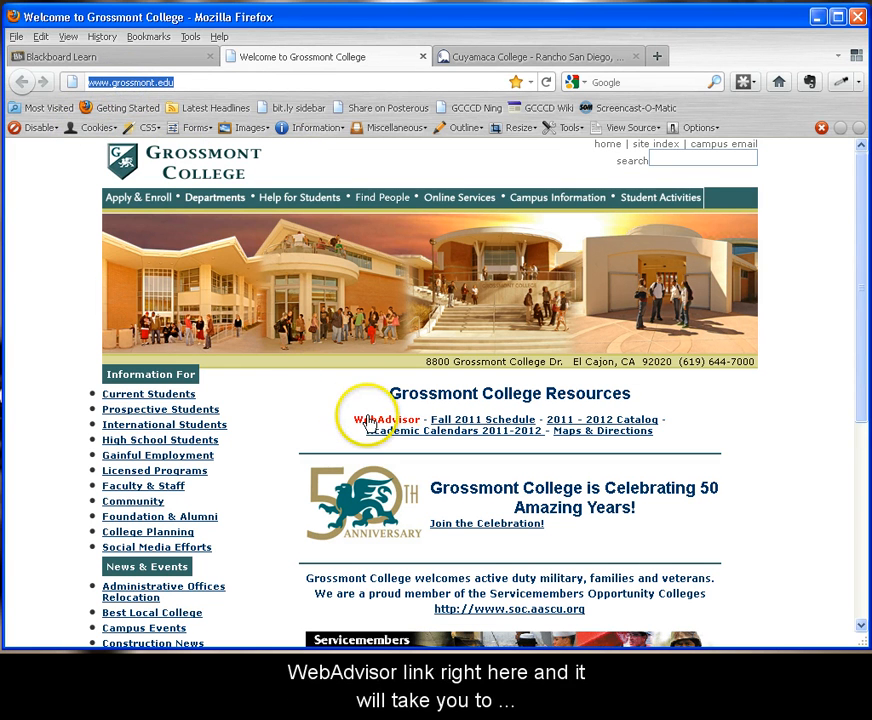
pyautogui.click(384, 420)
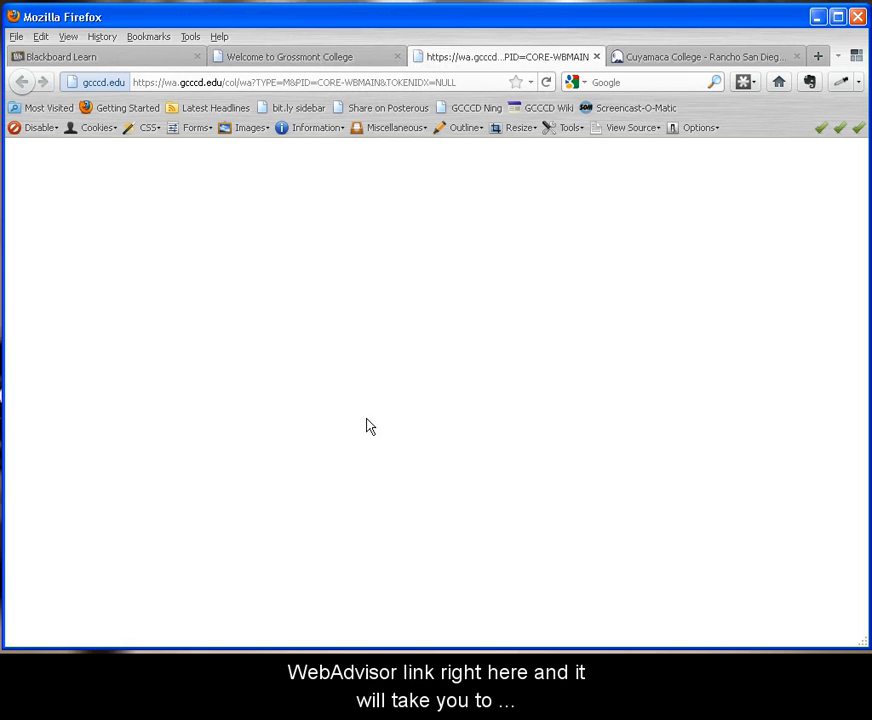
pyautogui.click(304, 56)
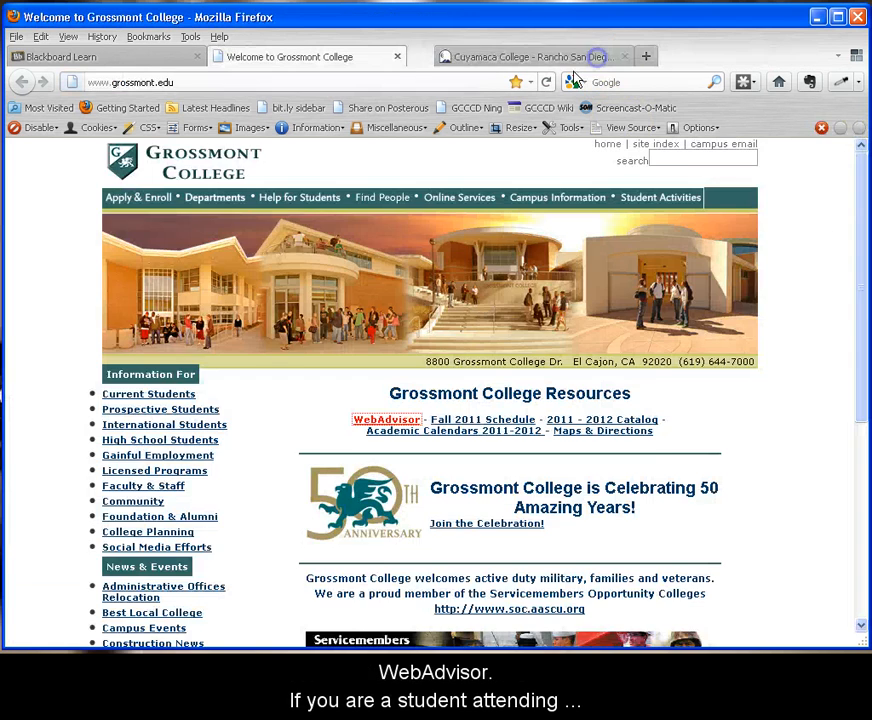
# Step: Open the GCCCD WebAdvisor main menu from the Cuyamaca College homepage link
pyautogui.click(530, 56)
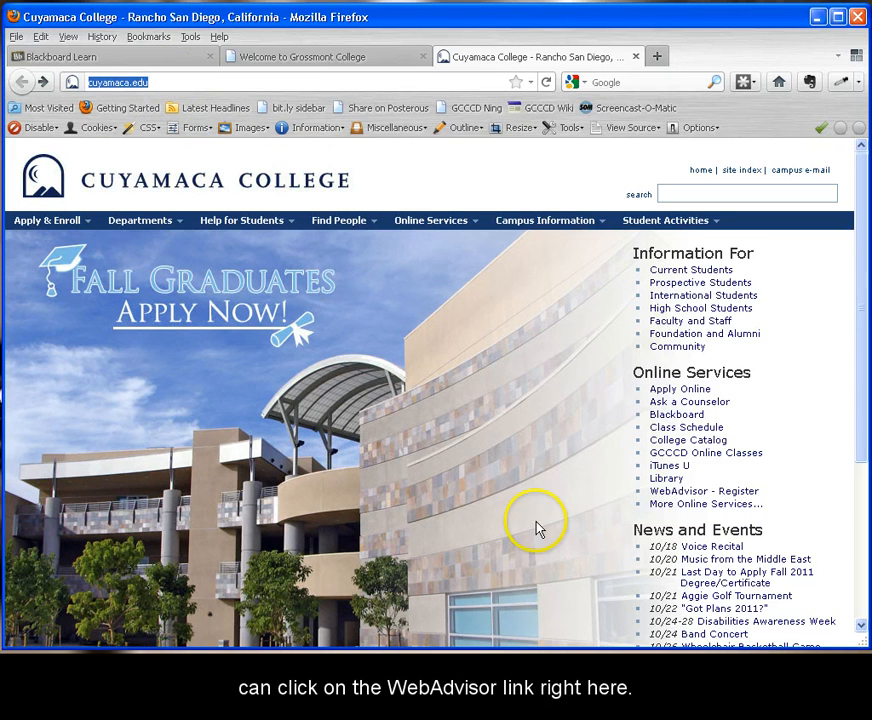
pyautogui.click(704, 492)
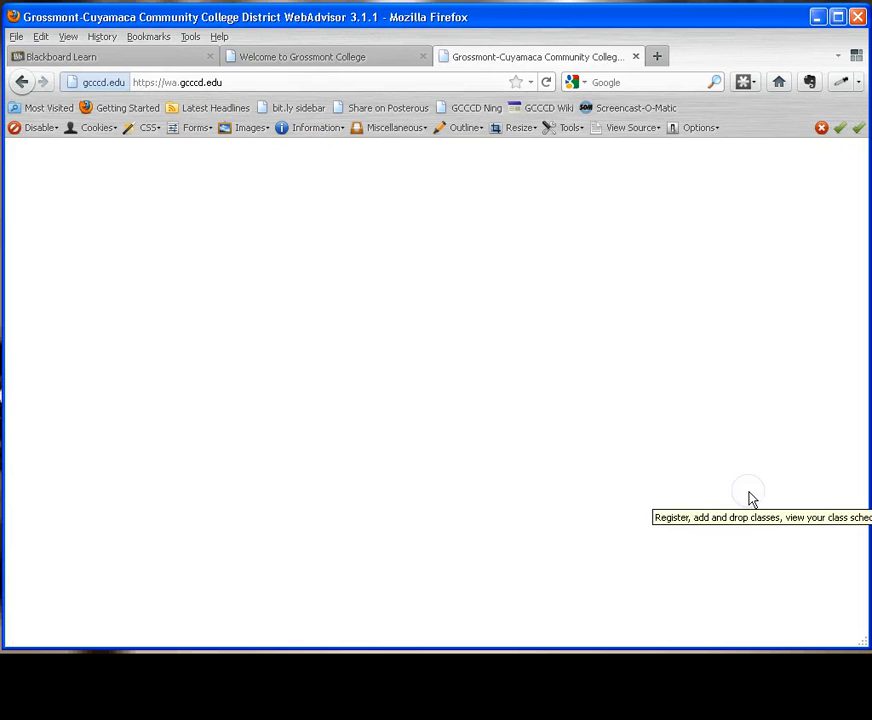
pyautogui.click(748, 490)
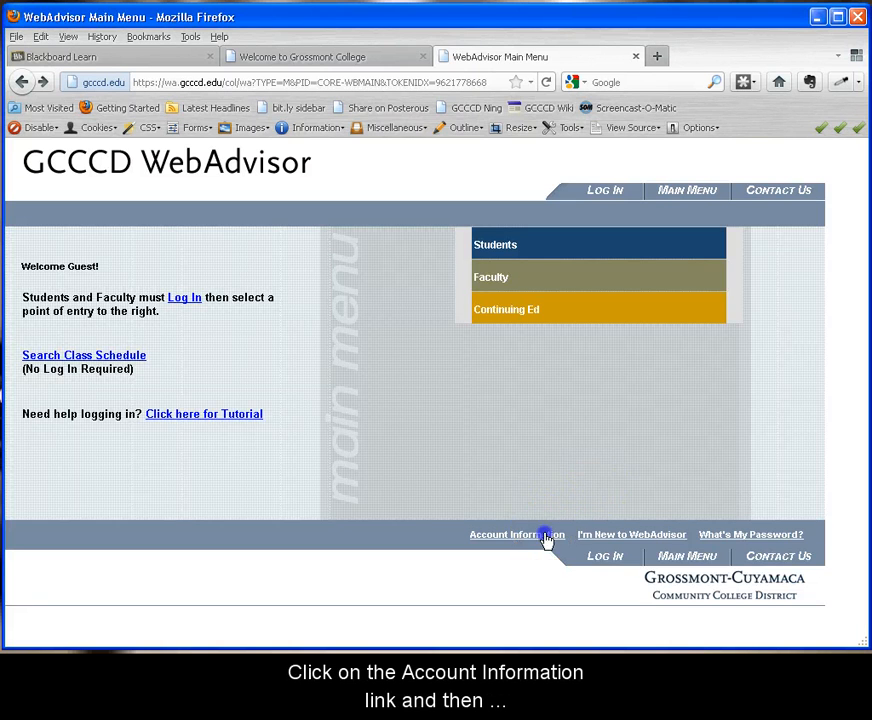
# Step: Open the What's my User ID? lookup form from WebAdvisor's Account Information options
pyautogui.click(516, 534)
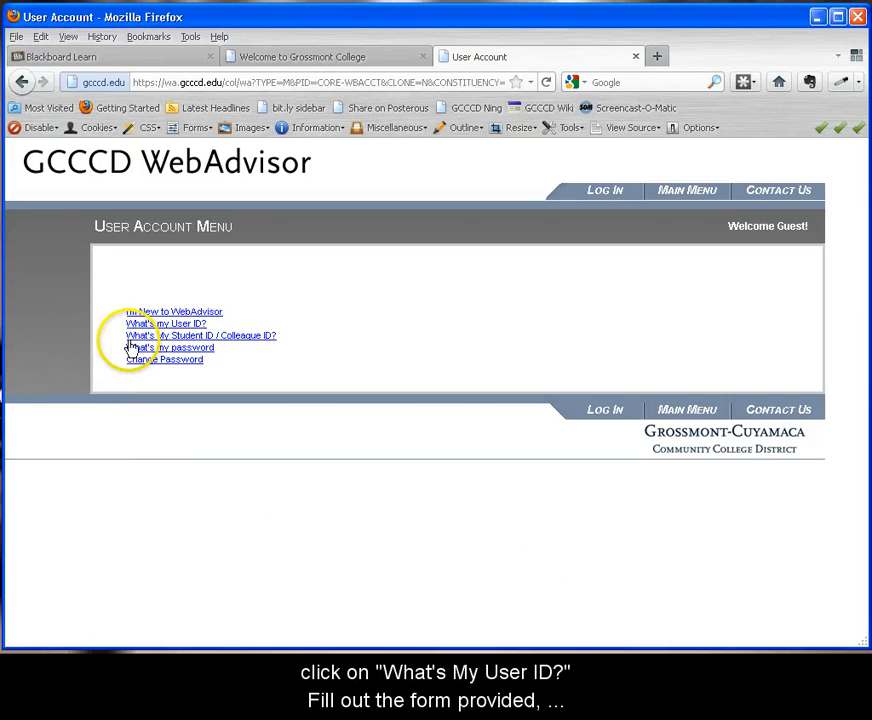
pyautogui.click(166, 324)
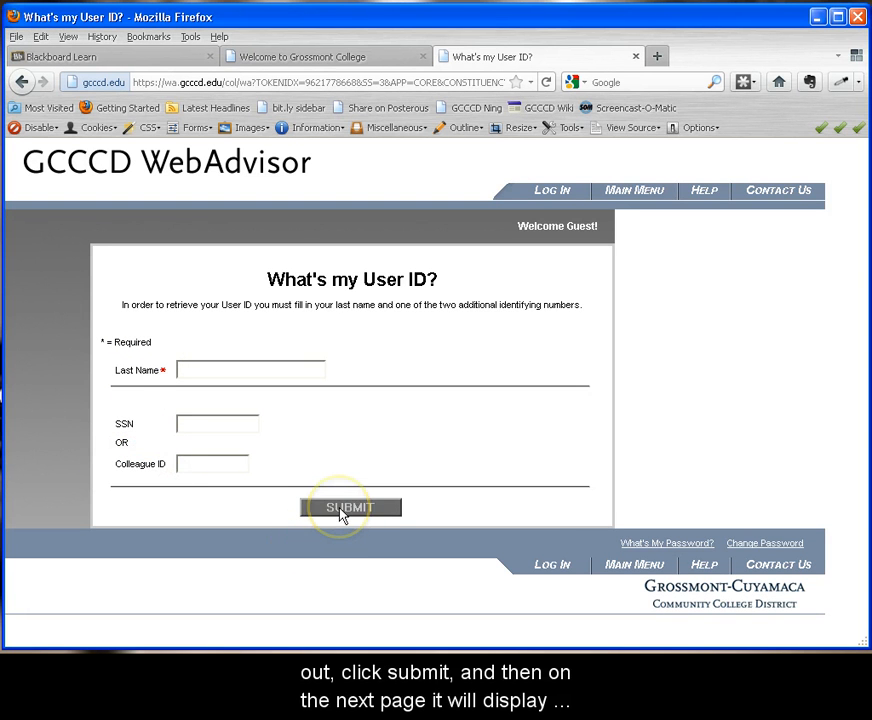
pyautogui.moveTo(340, 538)
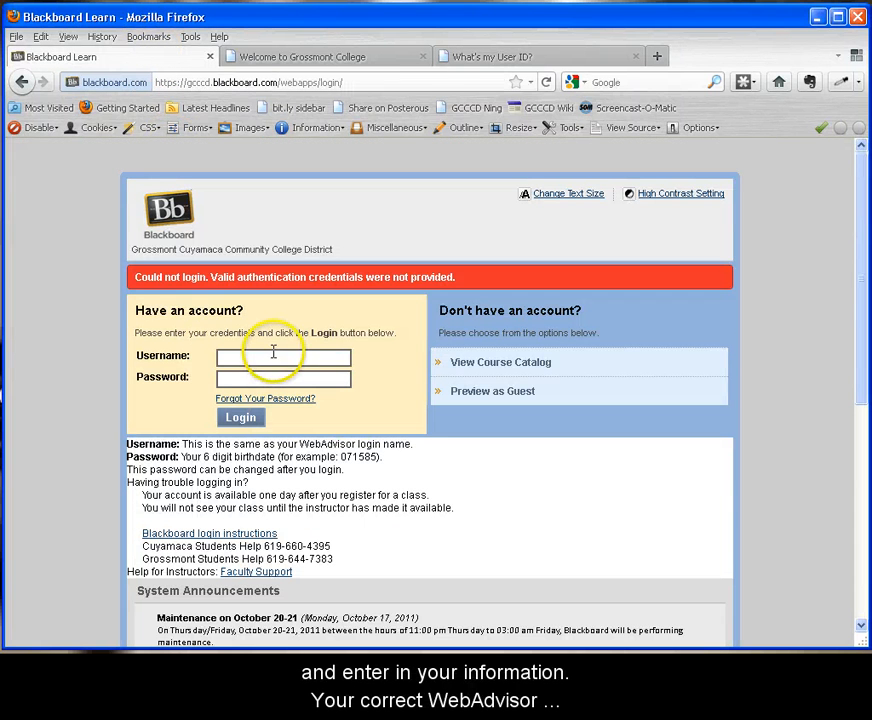
pyautogui.write('chris.rodgers')
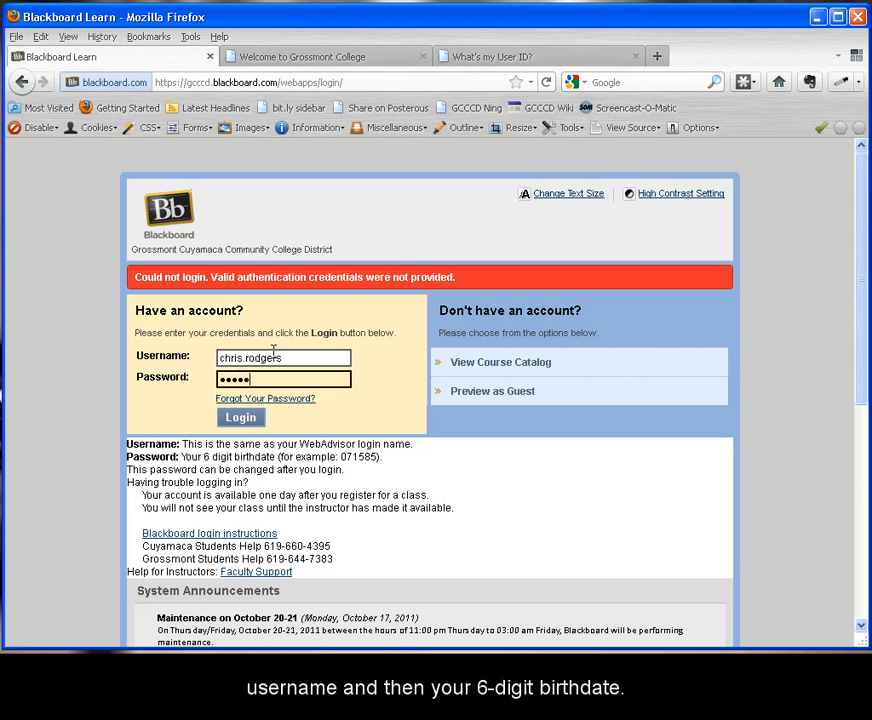
pyautogui.click(240, 418)
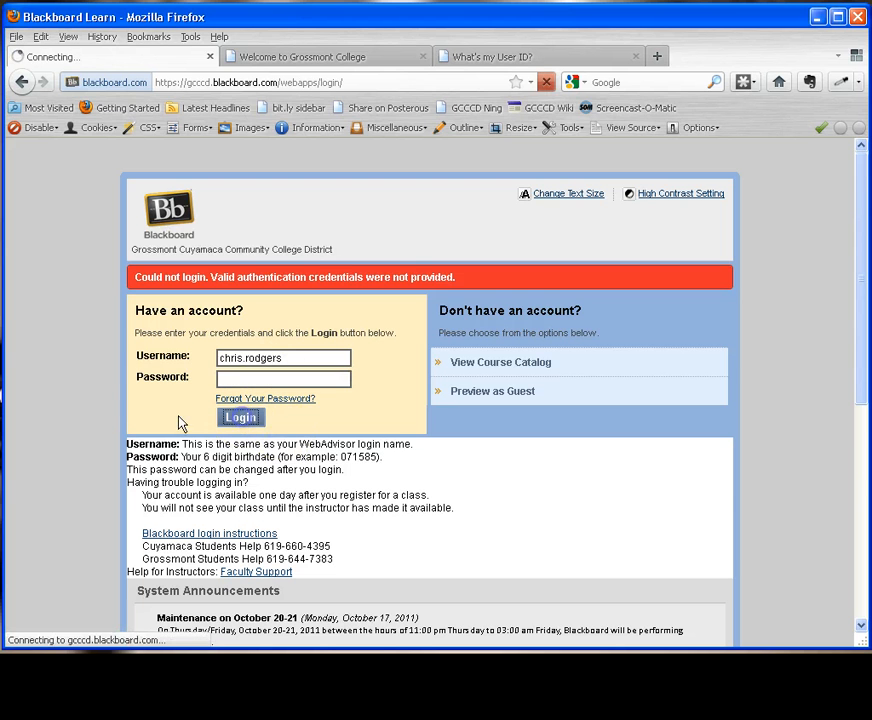
pyautogui.click(240, 418)
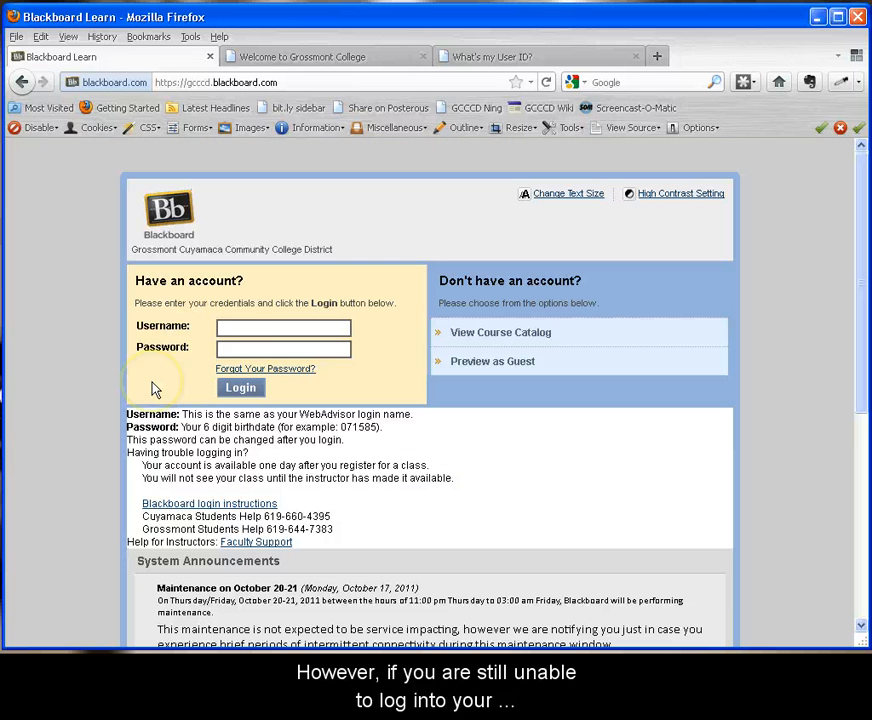
pyautogui.write('chris.rodgers')
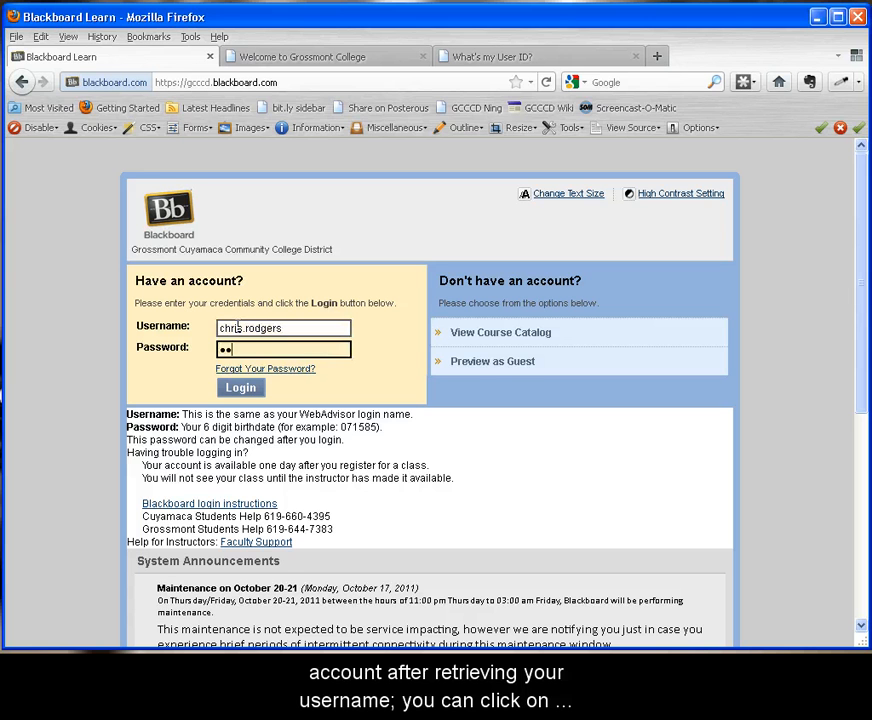
pyautogui.click(240, 388)
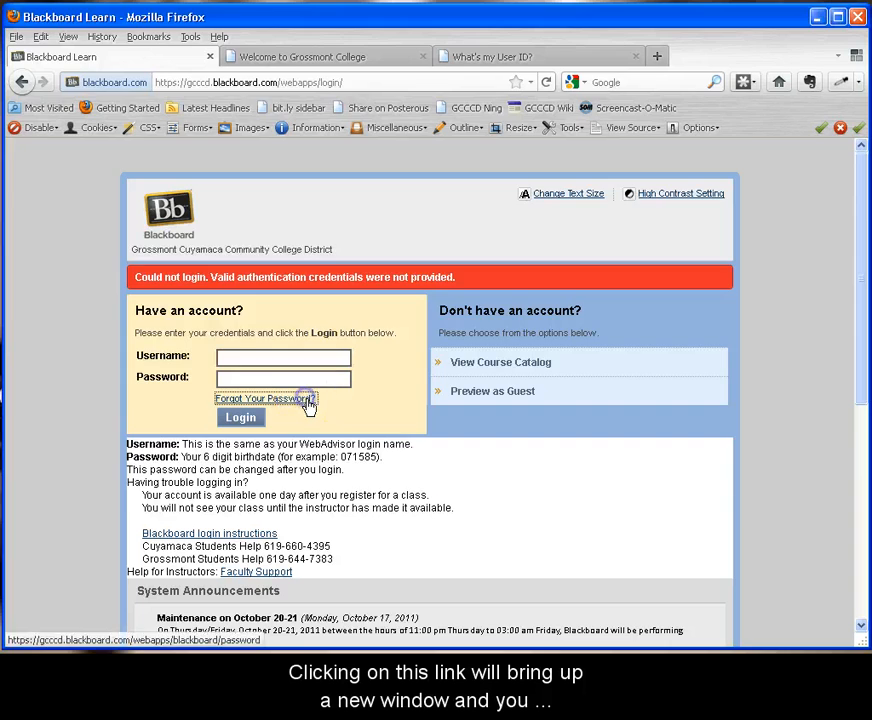
# Step: Review the Lost Password form's Username and Email options, then refill the login fields
pyautogui.click(262, 398)
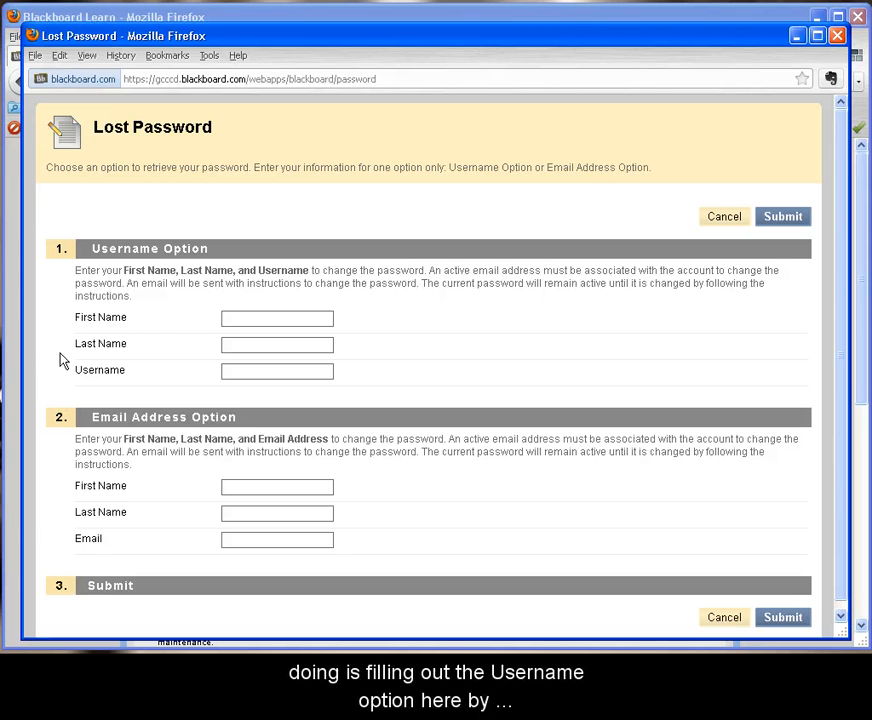
pyautogui.moveTo(68, 364)
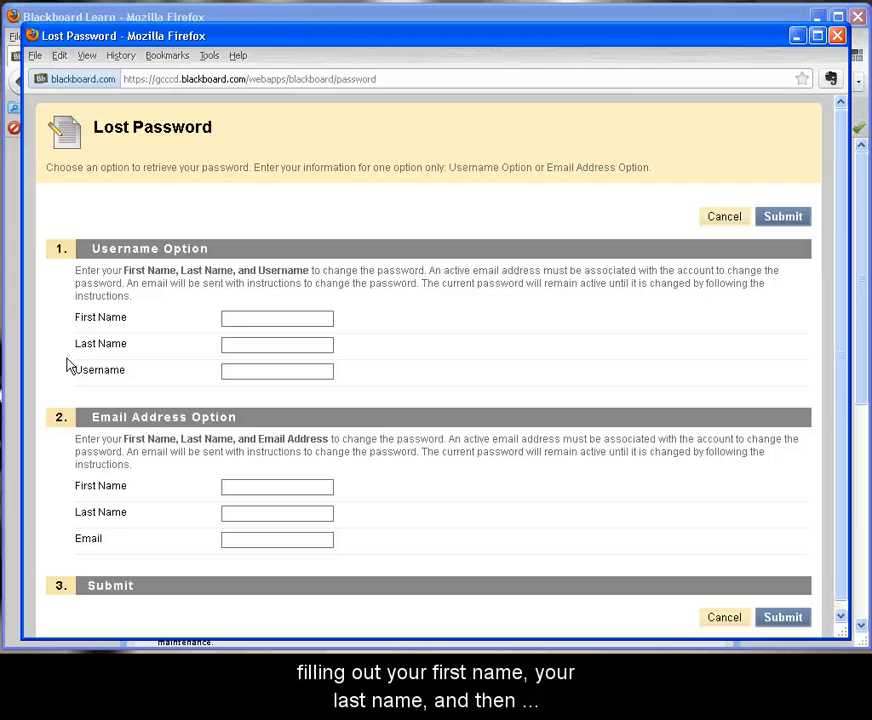
pyautogui.click(276, 318)
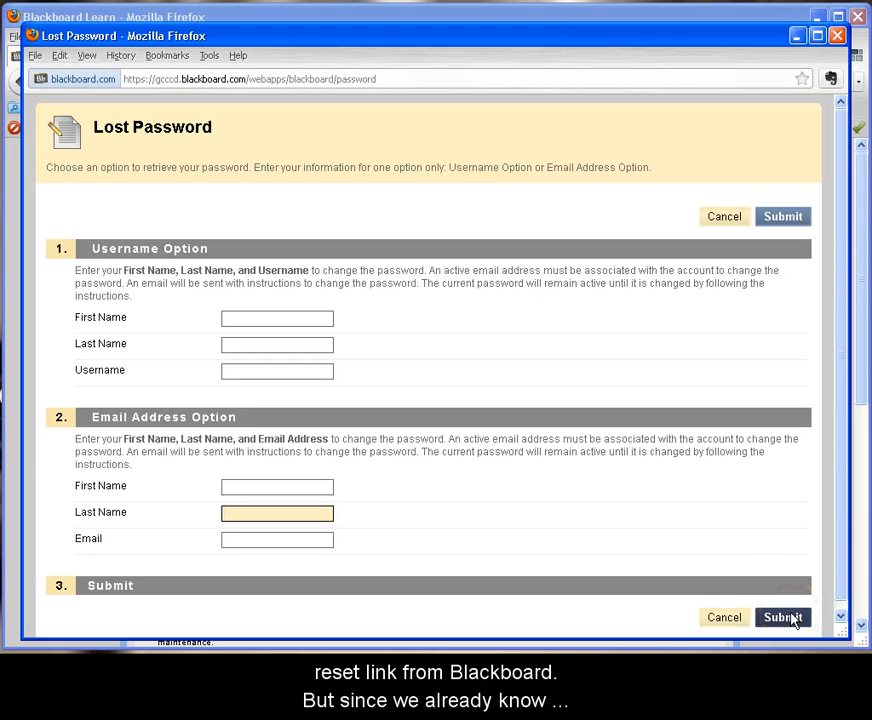
pyautogui.moveTo(784, 550)
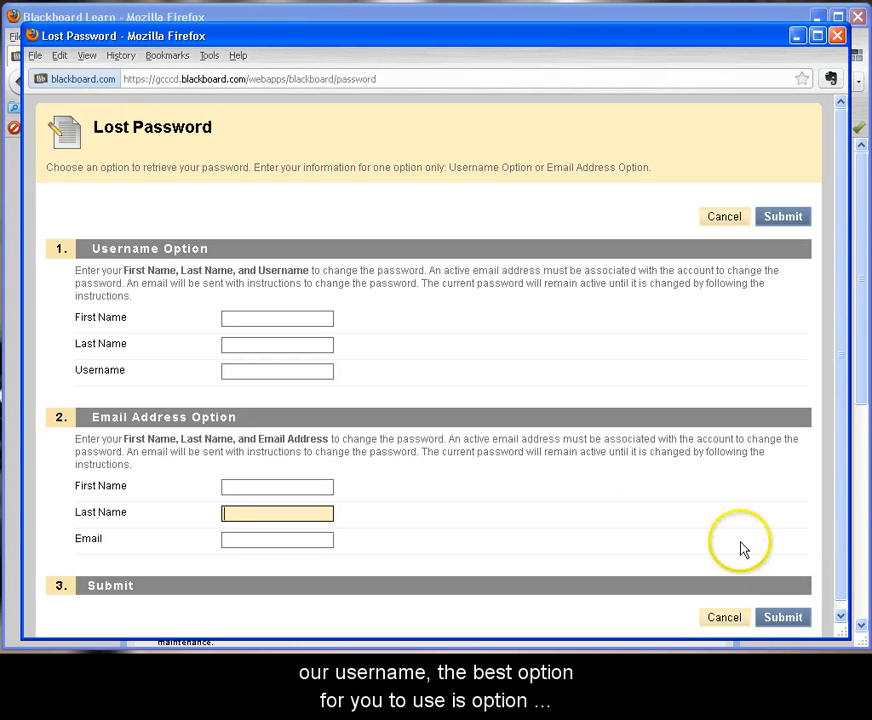
pyautogui.doubleClick(148, 248)
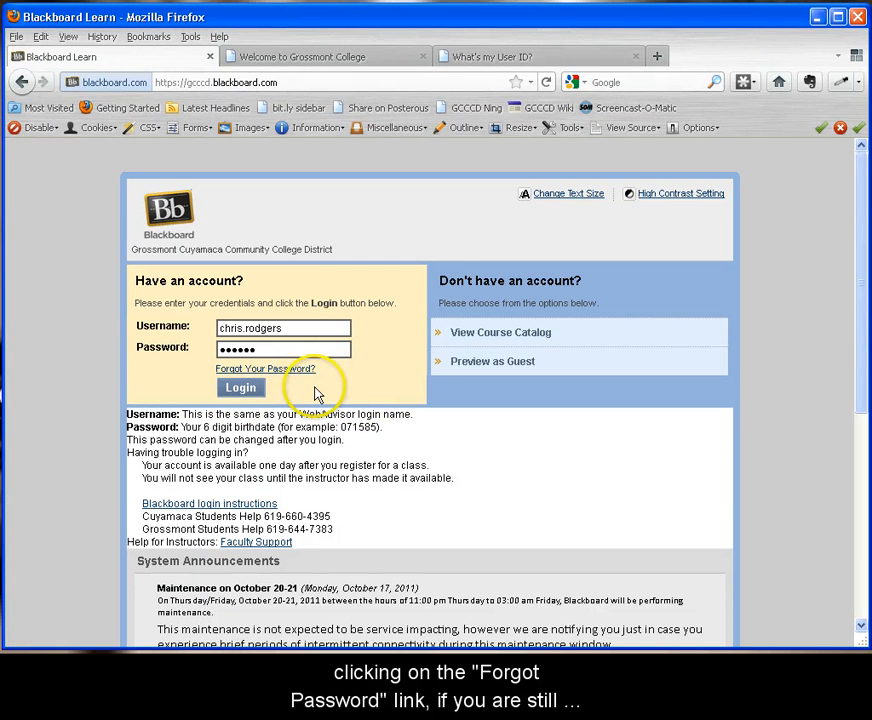
# Step: Submit the entered credentials, again ending with the could-not-login error message
pyautogui.click(240, 388)
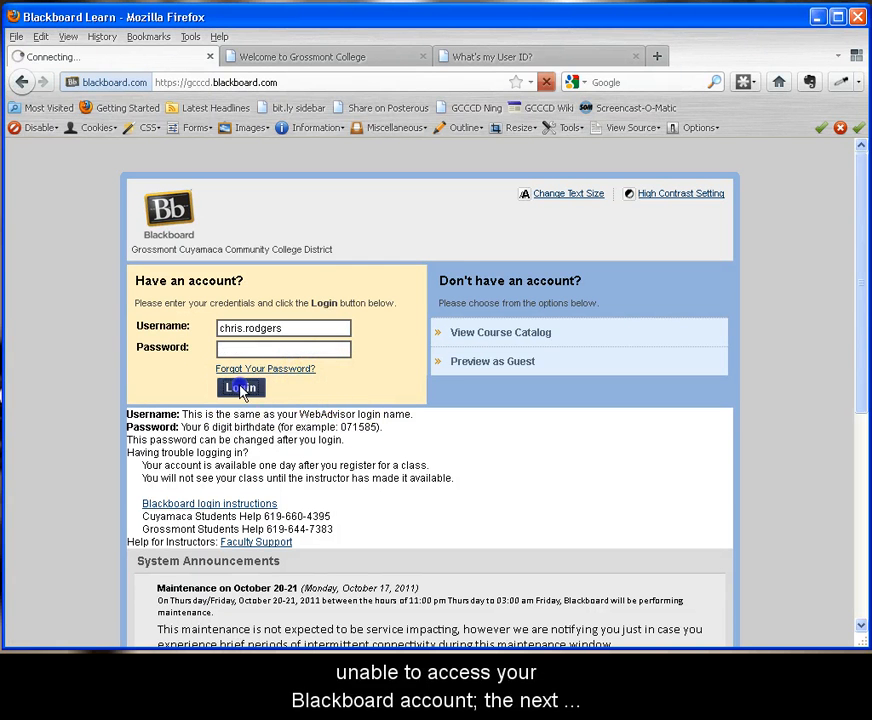
pyautogui.click(240, 388)
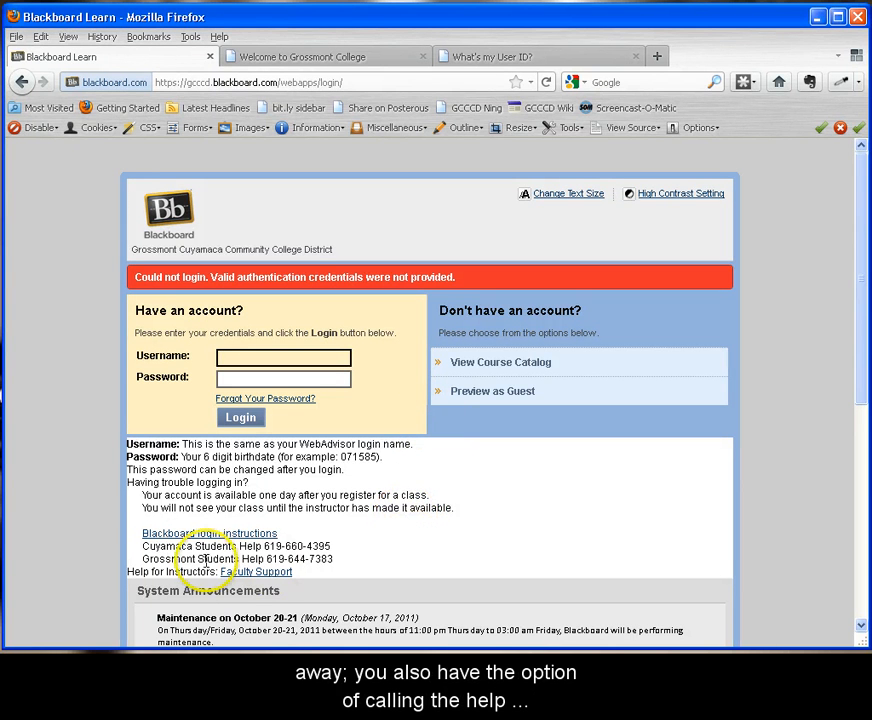
pyautogui.moveTo(142, 546); pyautogui.dragTo(336, 546)
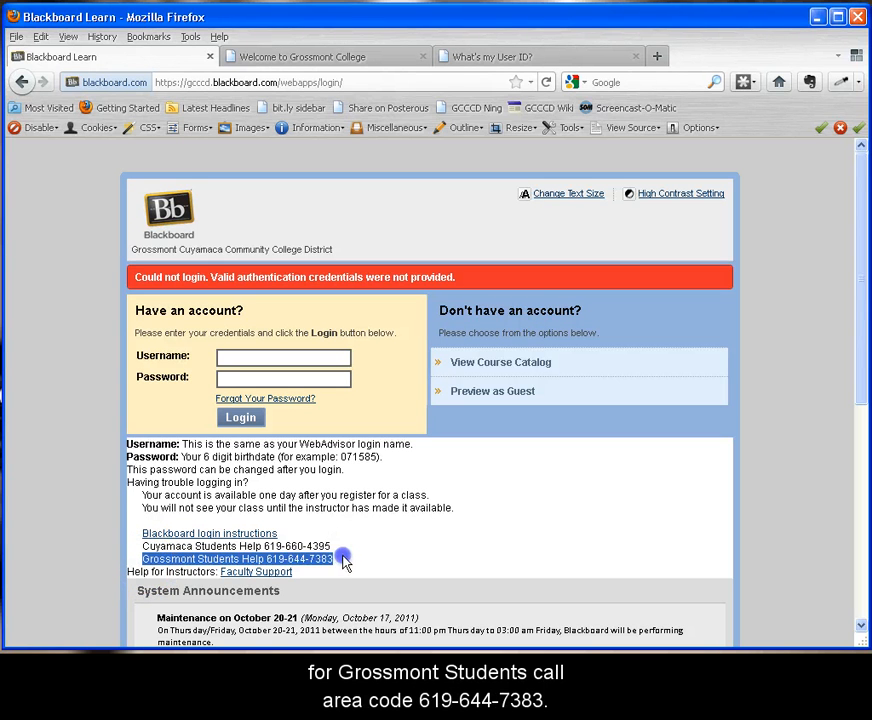
pyautogui.moveTo(348, 572)
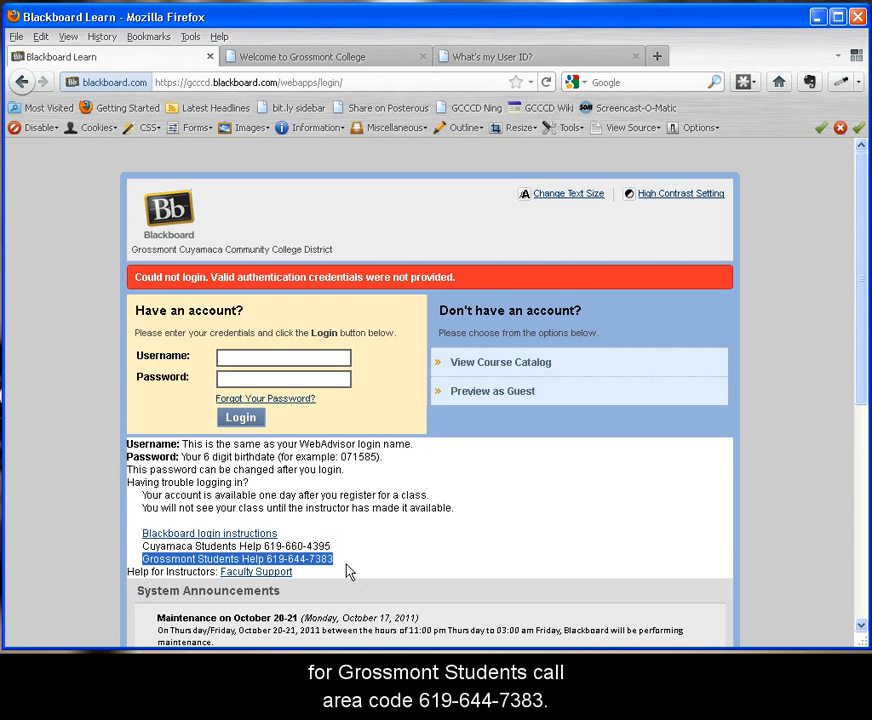